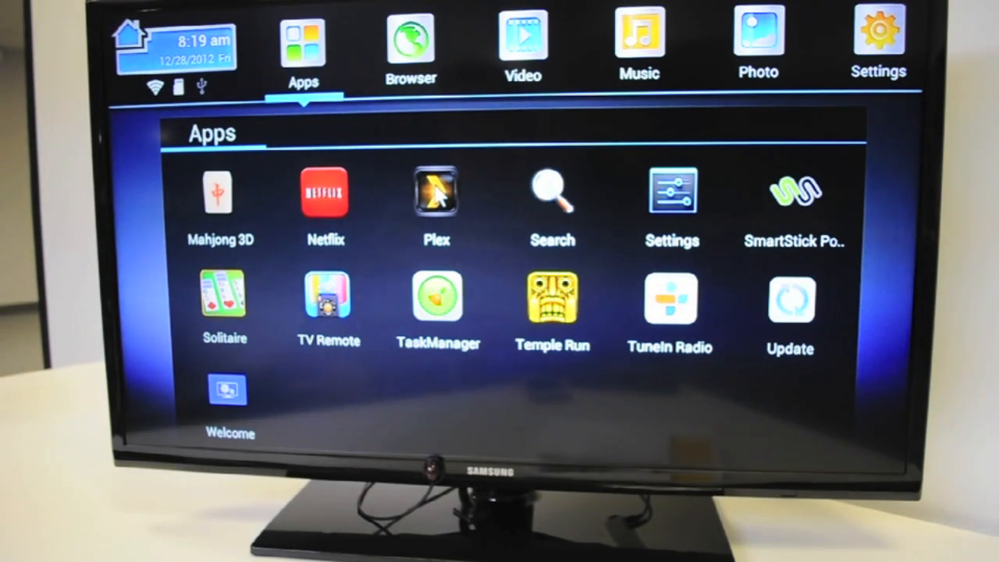
Step: Launch the Plex app from the Android TV Apps grid
{"action": "left_click", "coordinate": [436, 195]}
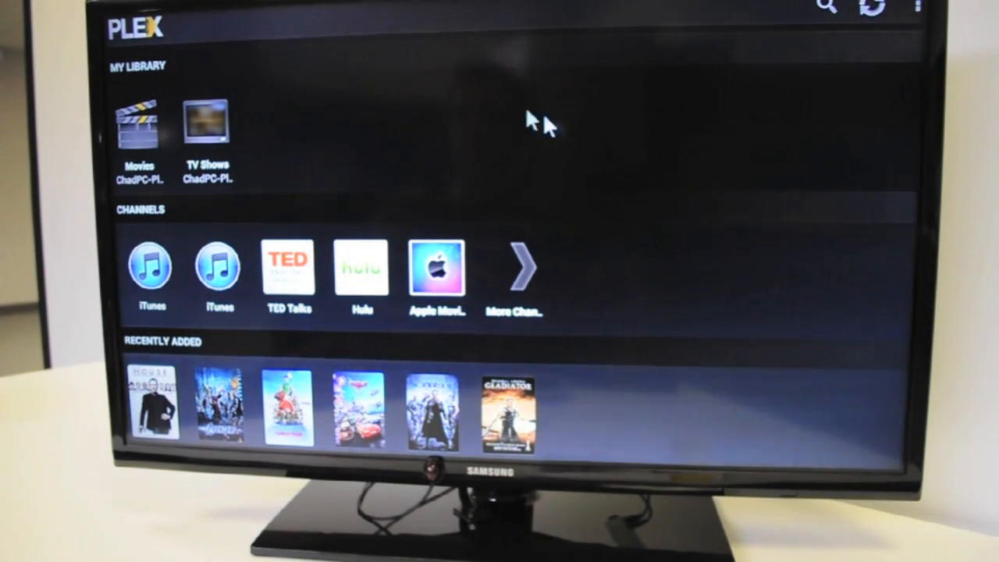
{"action": "mouse_move", "coordinate": [497, 155]}
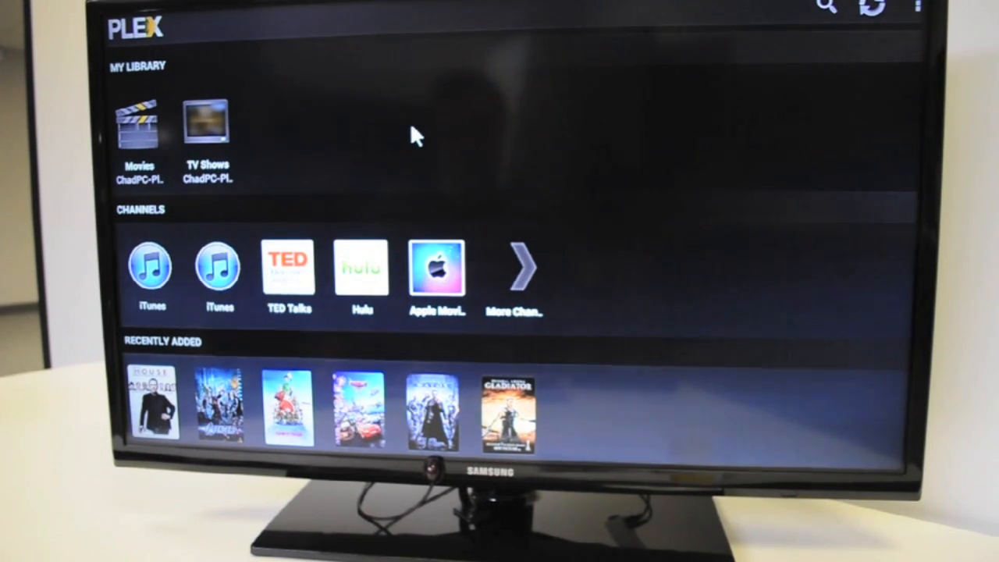
{"action": "mouse_move", "coordinate": [256, 149]}
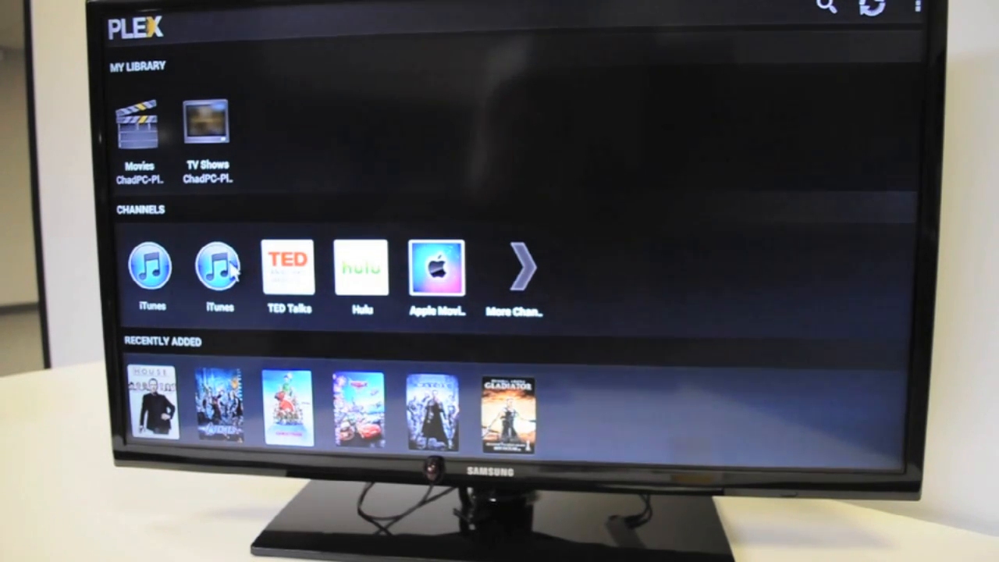
{"action": "mouse_move", "coordinate": [471, 162]}
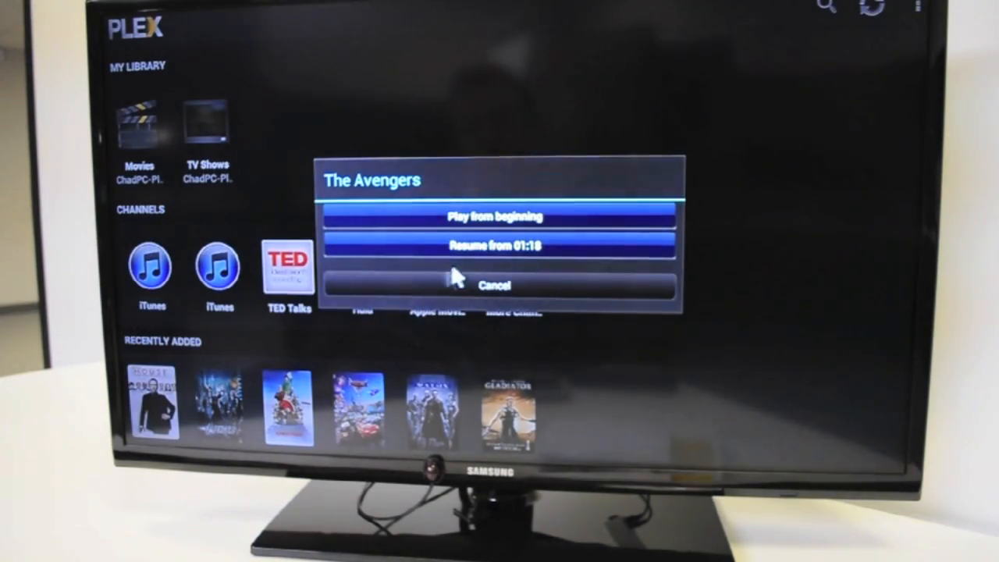
{"action": "mouse_move", "coordinate": [470, 268]}
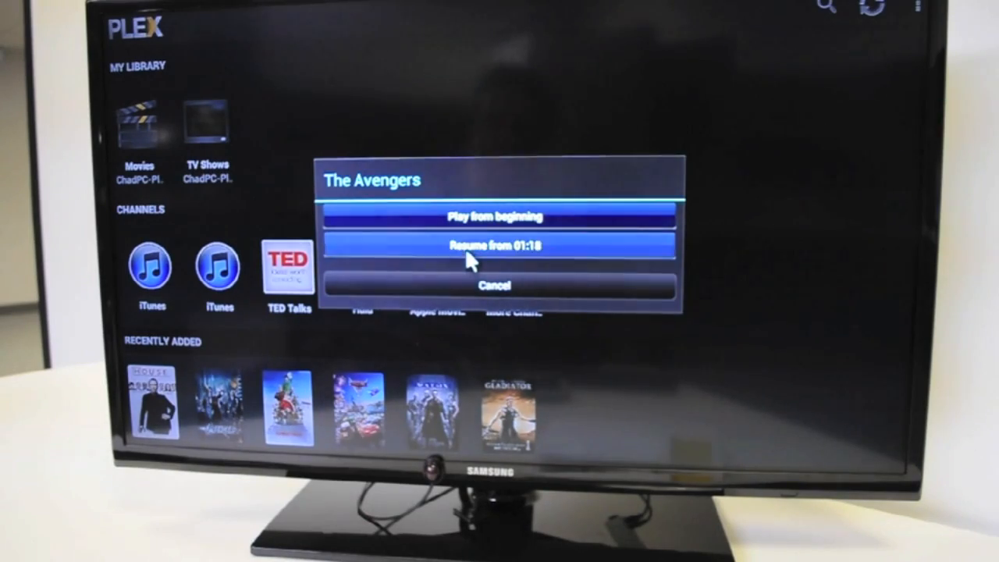
Step: Resume The Avengers from 01:18 in the Recently Added popup
{"action": "left_click", "coordinate": [502, 245]}
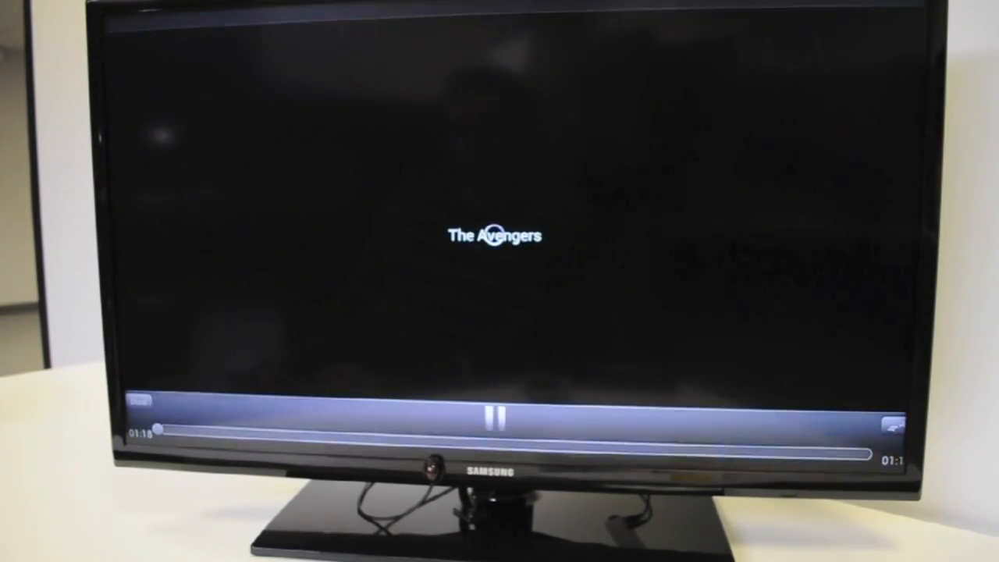